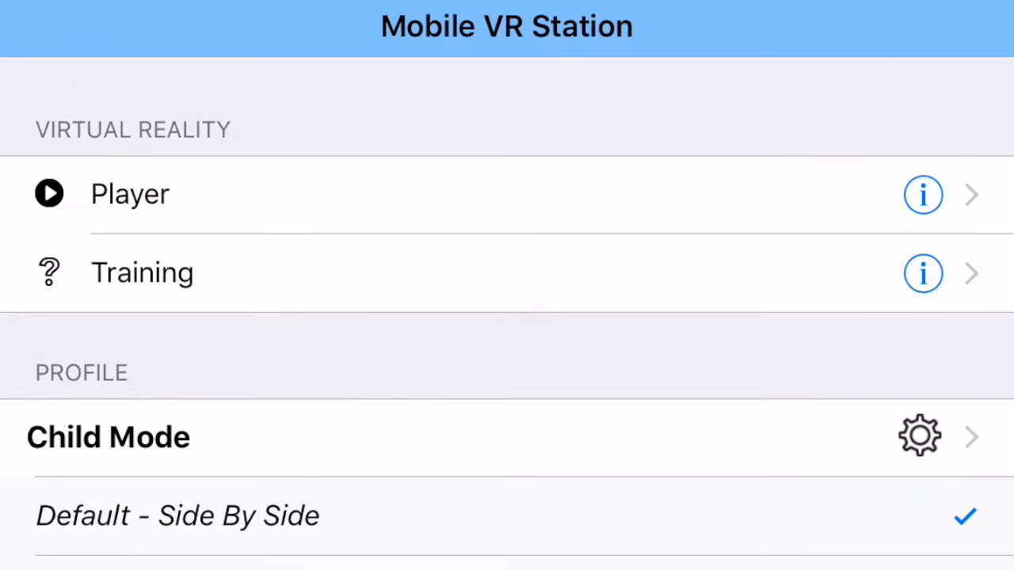
Step: Navigate from the main menu into Sources > Media, showing the Demo, Dome and Panoramas folders
{"action": "scroll", "scroll_direction": "down", "scroll_amount": 3}
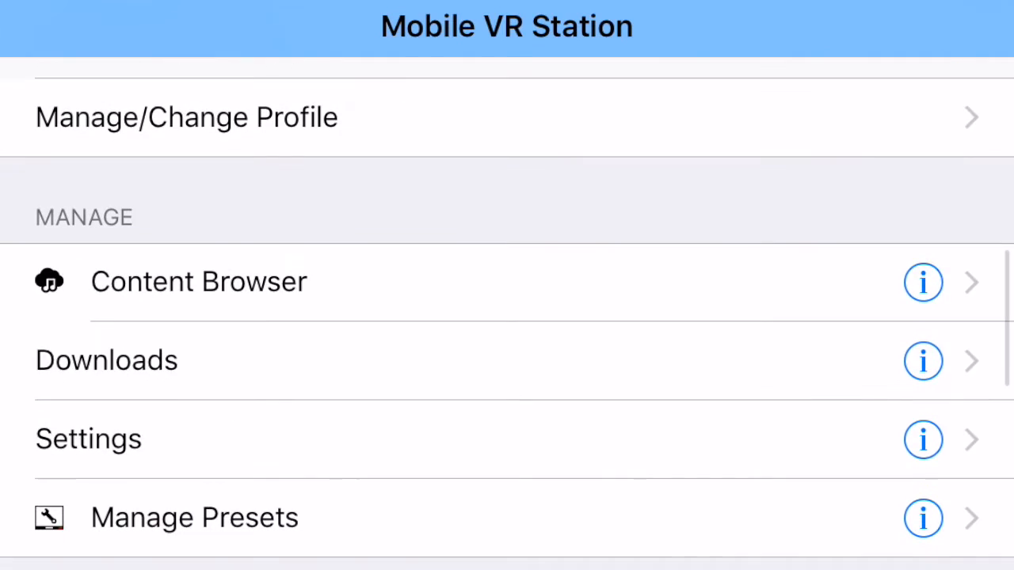
{"action": "left_click", "coordinate": [198, 282]}
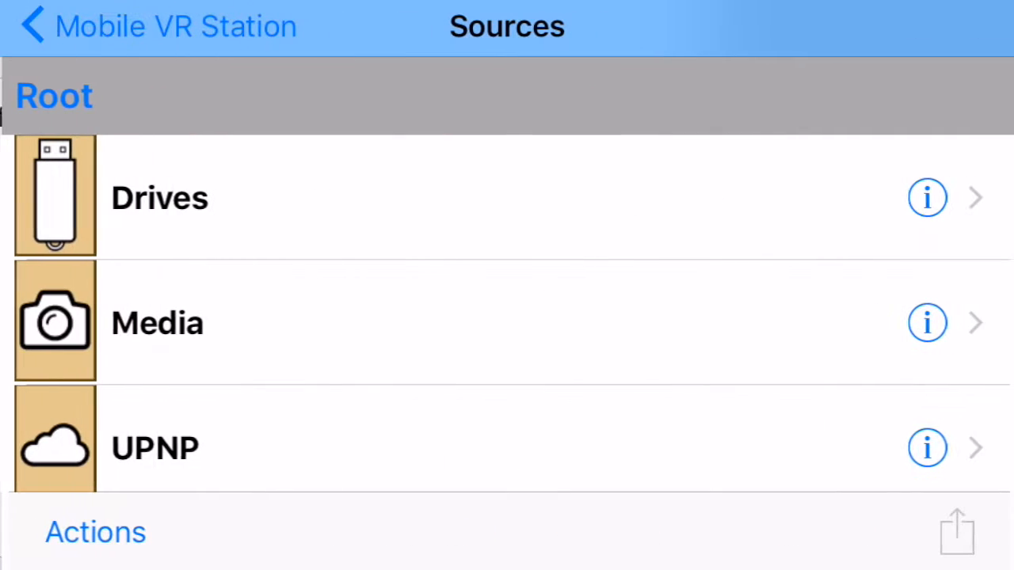
{"action": "left_click", "coordinate": [157, 323]}
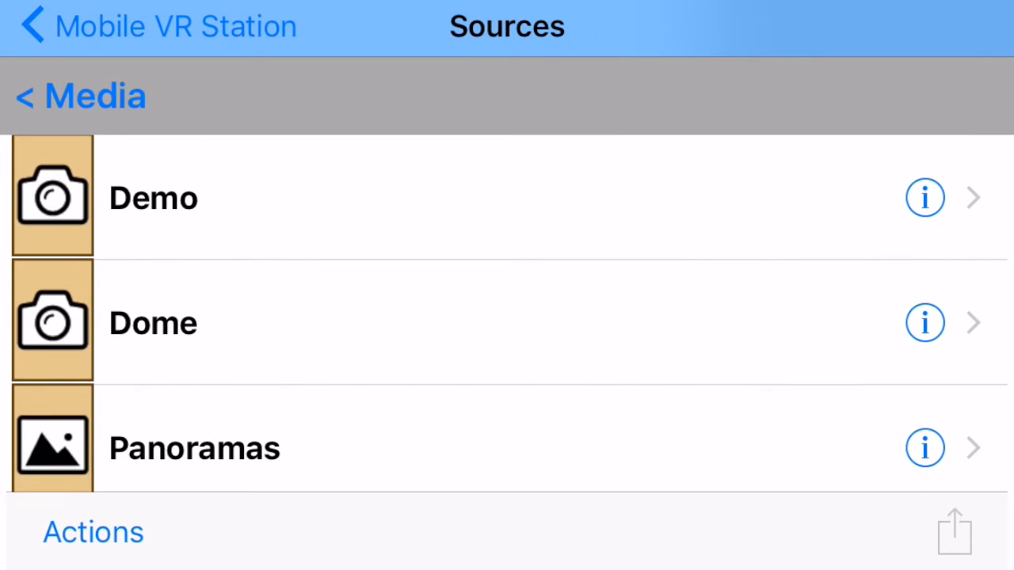
Step: Create a new media source via Actions > New and enter 360 as its name
{"action": "left_click", "coordinate": [92, 533]}
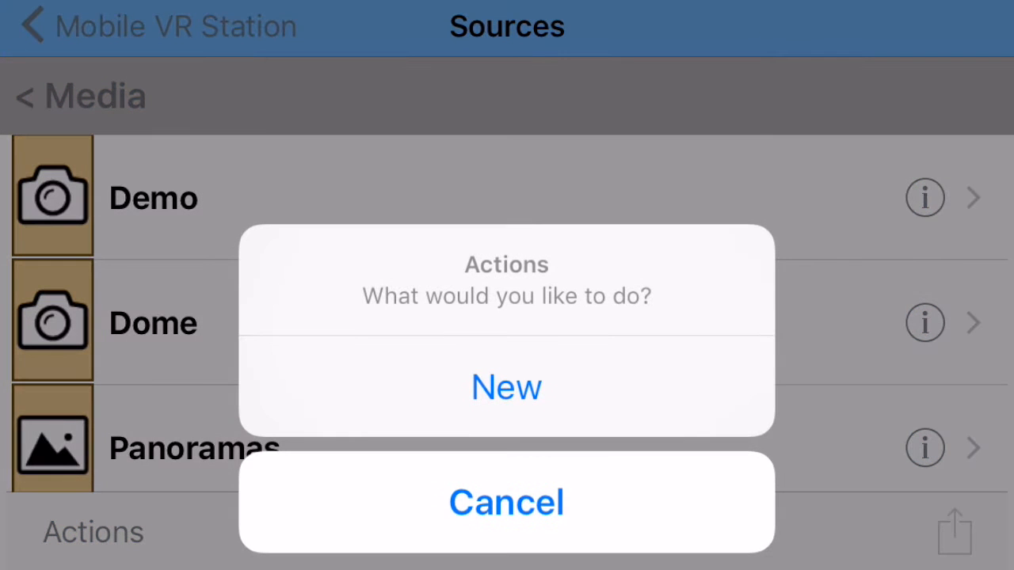
{"action": "left_click", "coordinate": [507, 501]}
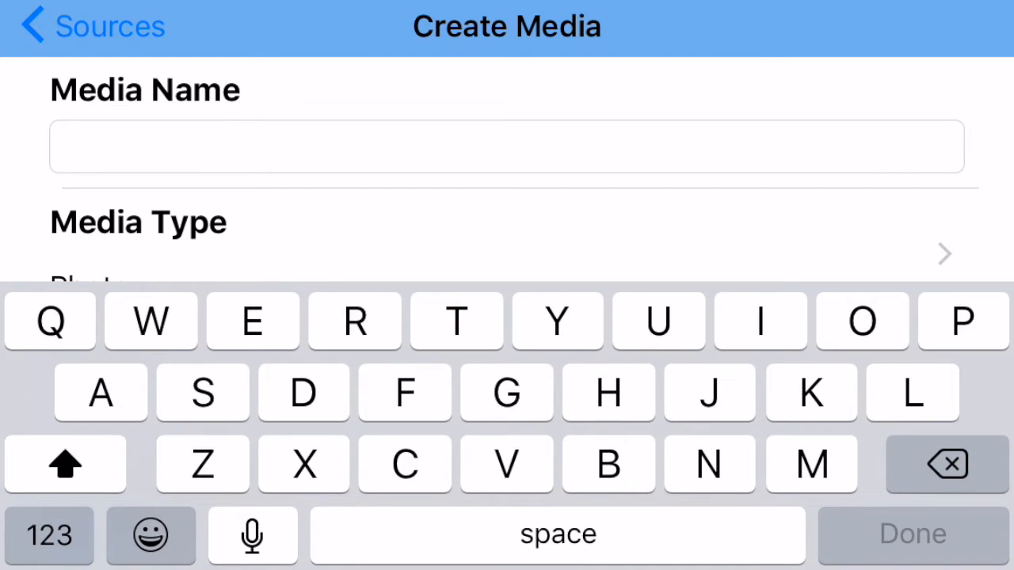
{"action": "type", "text": "360"}
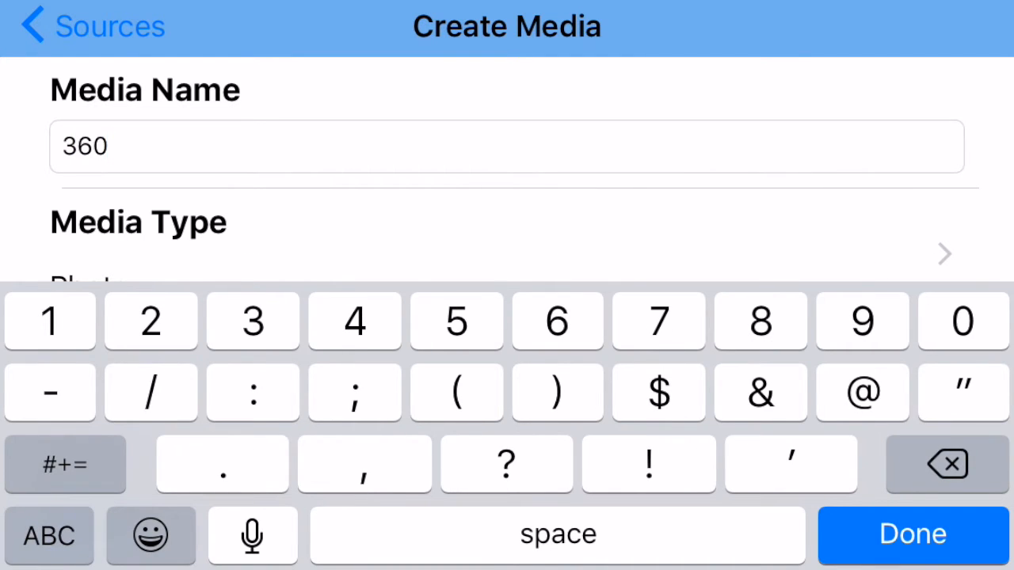
Step: Assign the Photo Sphere album and 2D Spherical playback to the 360 source and return to the Media list
{"action": "left_click", "coordinate": [913, 533]}
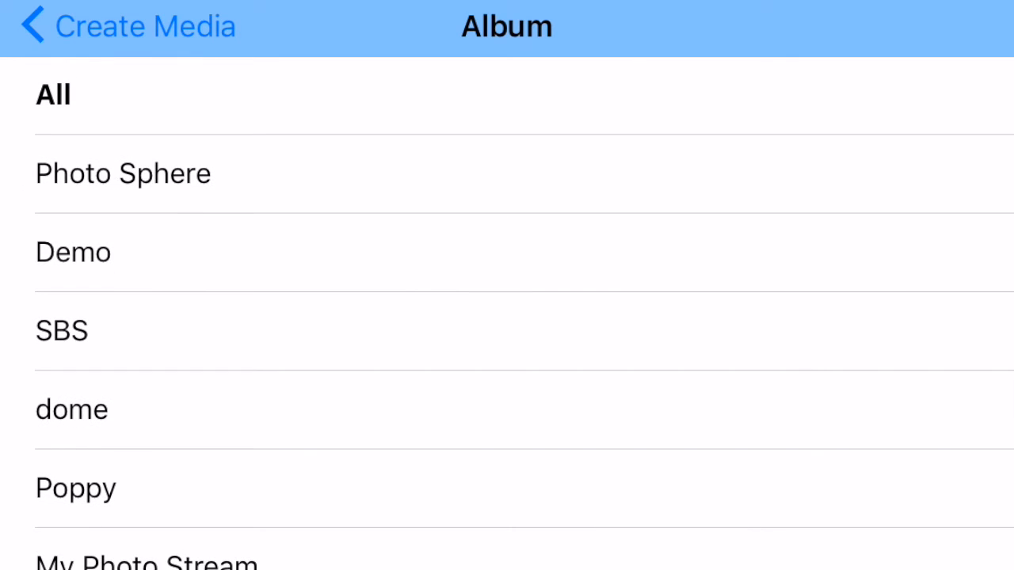
{"action": "left_click", "coordinate": [123, 173]}
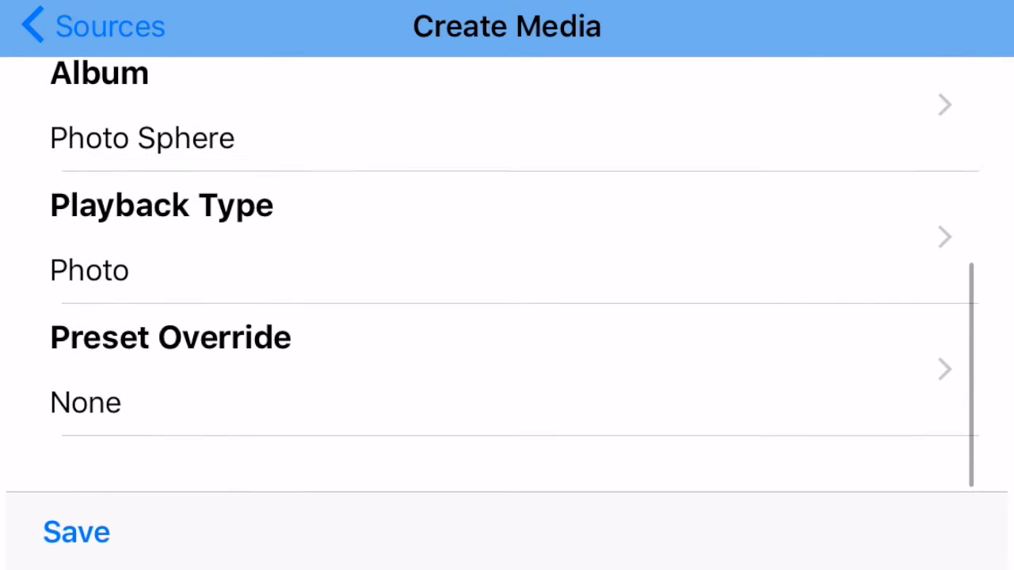
{"action": "left_click", "coordinate": [507, 238]}
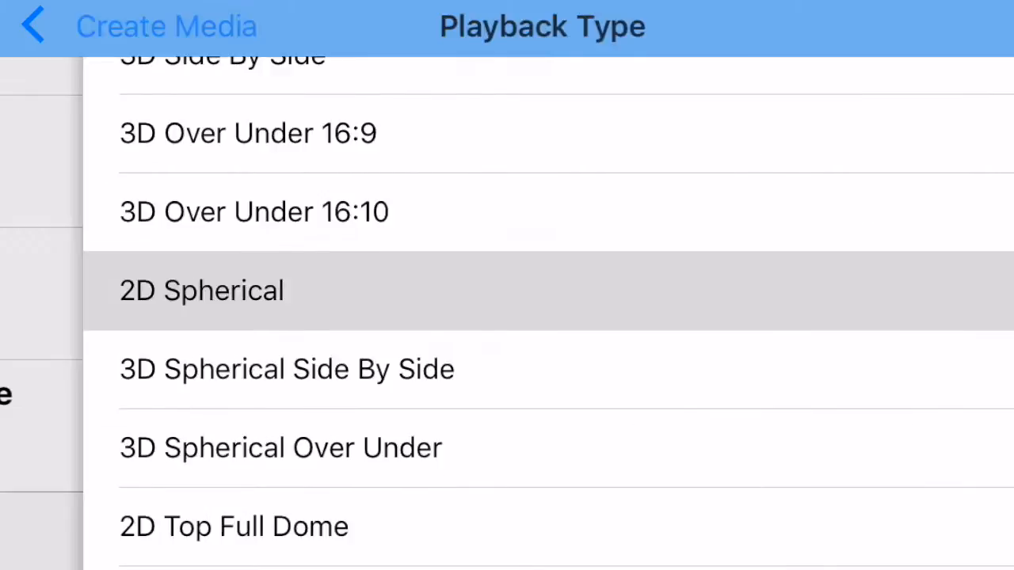
{"action": "left_click", "coordinate": [203, 290]}
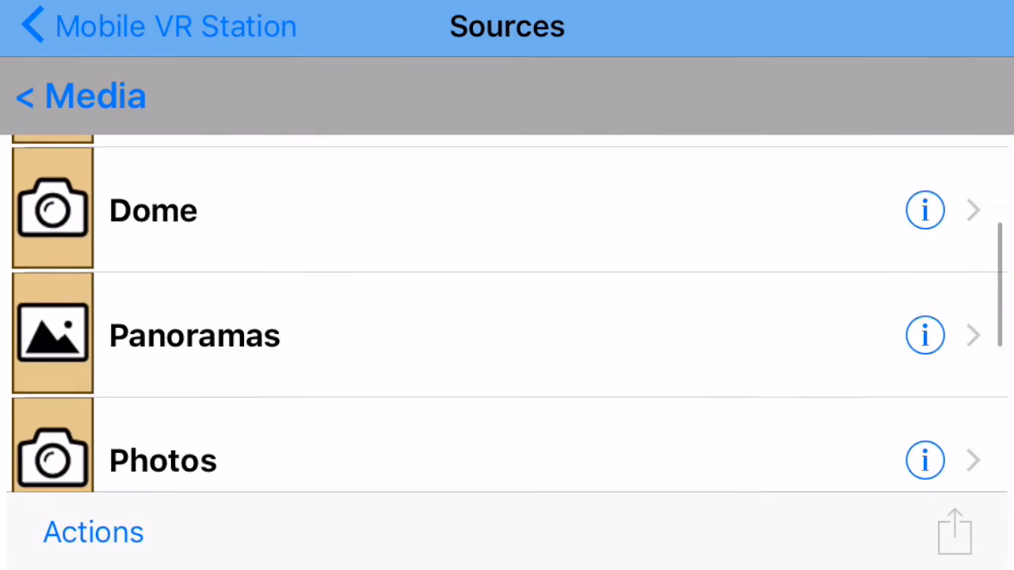
{"action": "scroll", "scroll_direction": "down", "scroll_amount": 3}
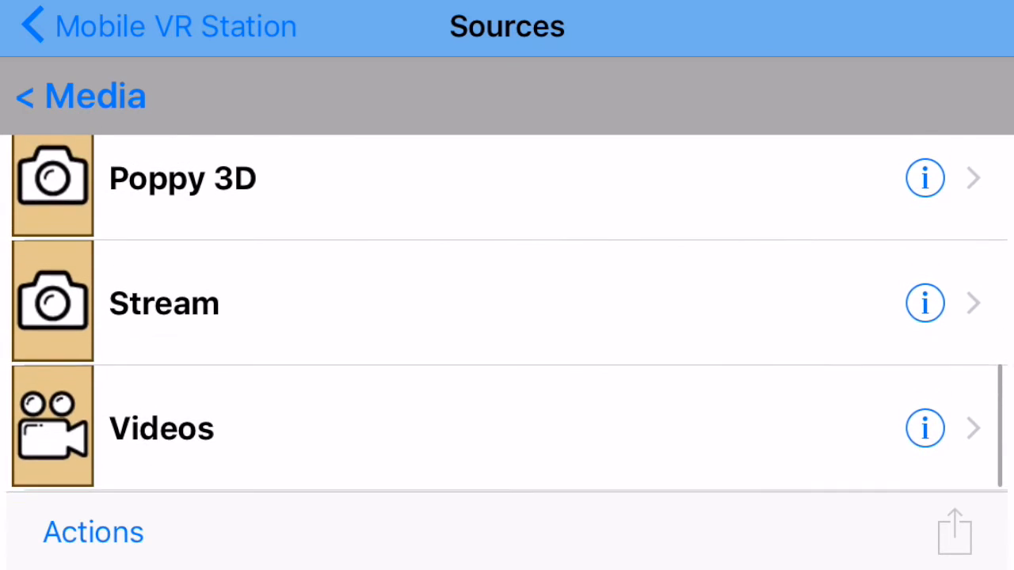